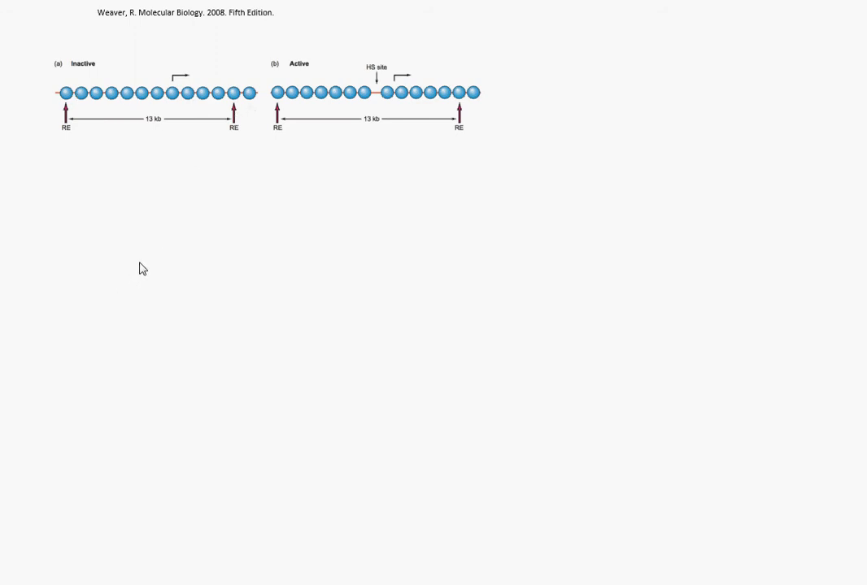
mouse_move(234, 148)
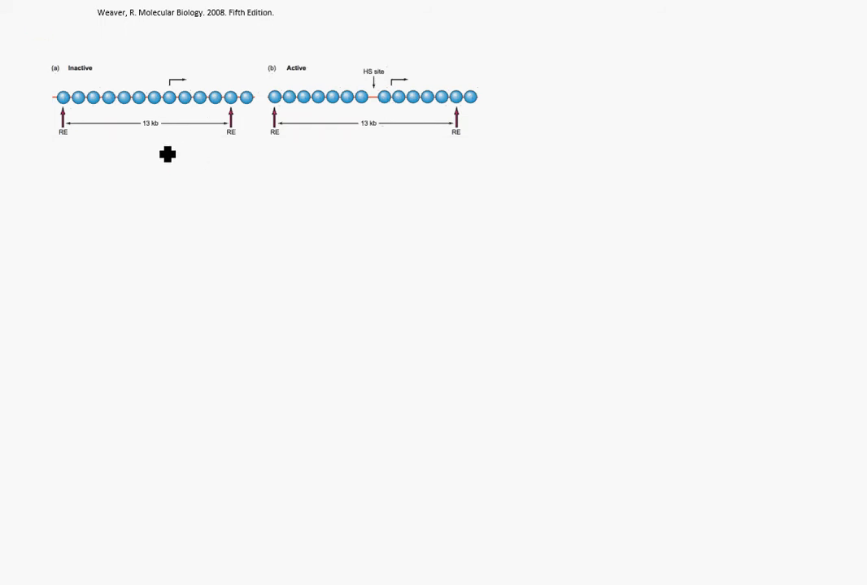
- Handwrite the DNase step, then draw the red DNA strand across the gene with nucleosome loops
left_click_drag(149, 163, 182, 159)
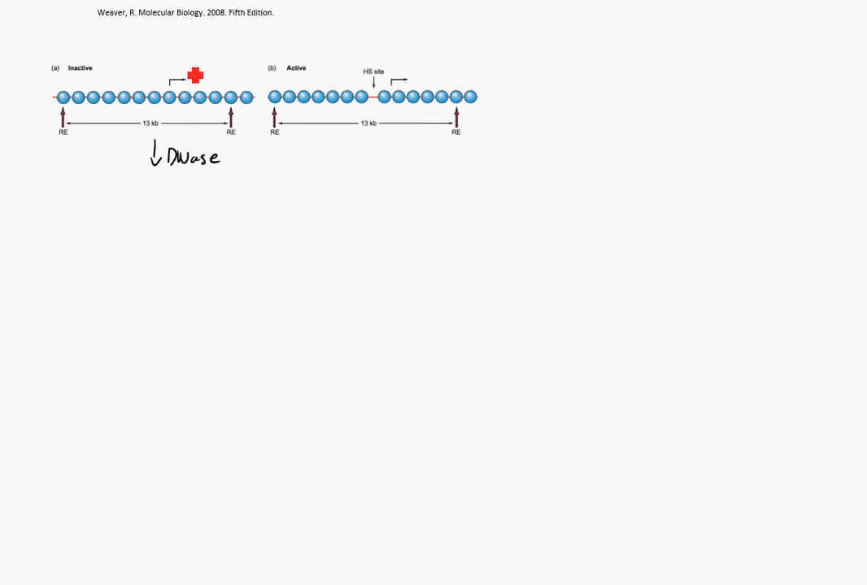
left_click_drag(195, 75, 107, 195)
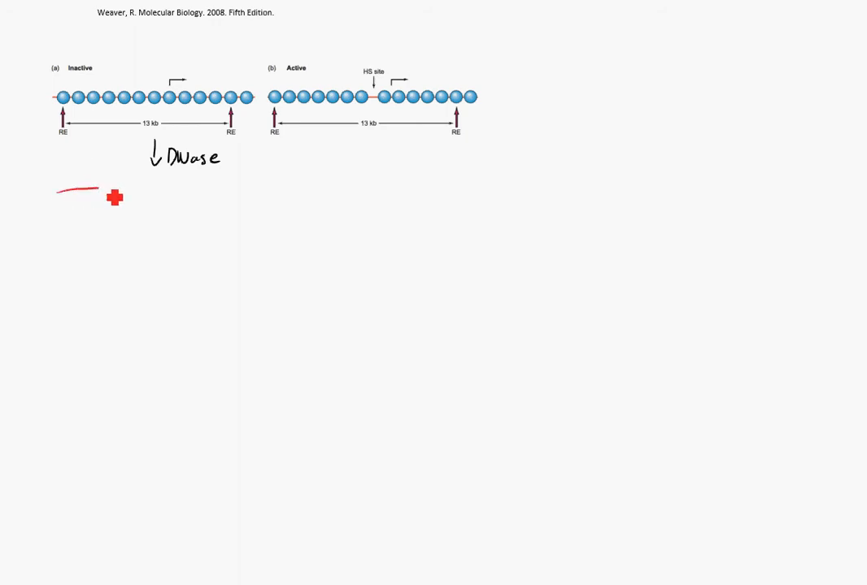
left_click_drag(98, 192, 257, 189)
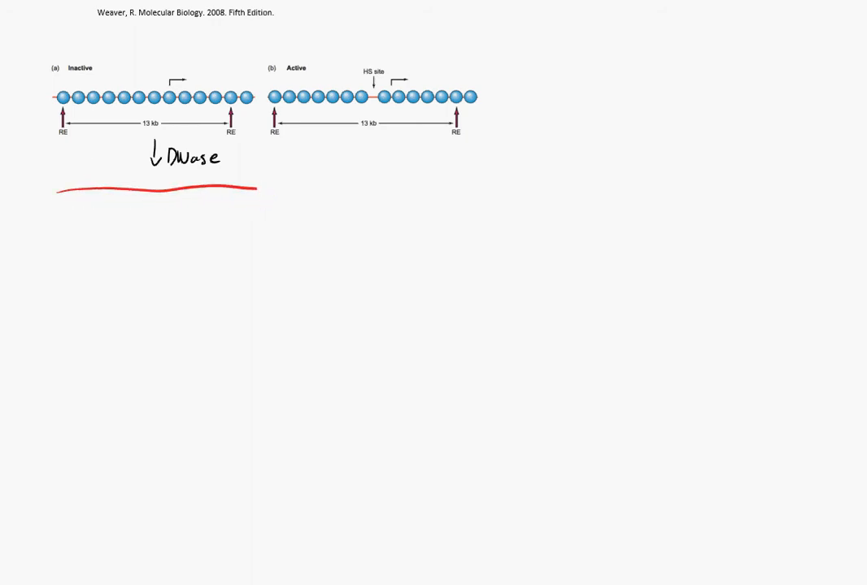
left_click_drag(68, 193, 198, 194)
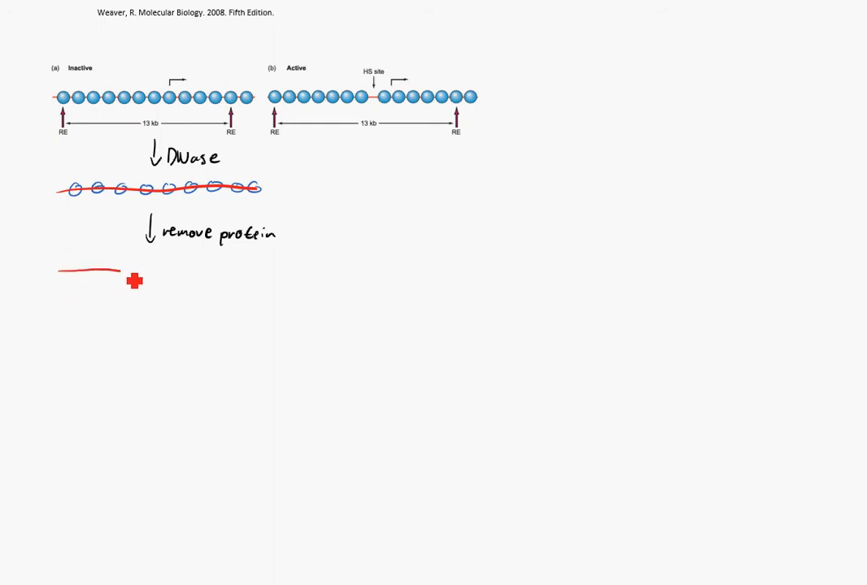
- Mark the restriction sites in green and draw the resulting 13kb red fragment
left_click_drag(122, 270, 264, 273)
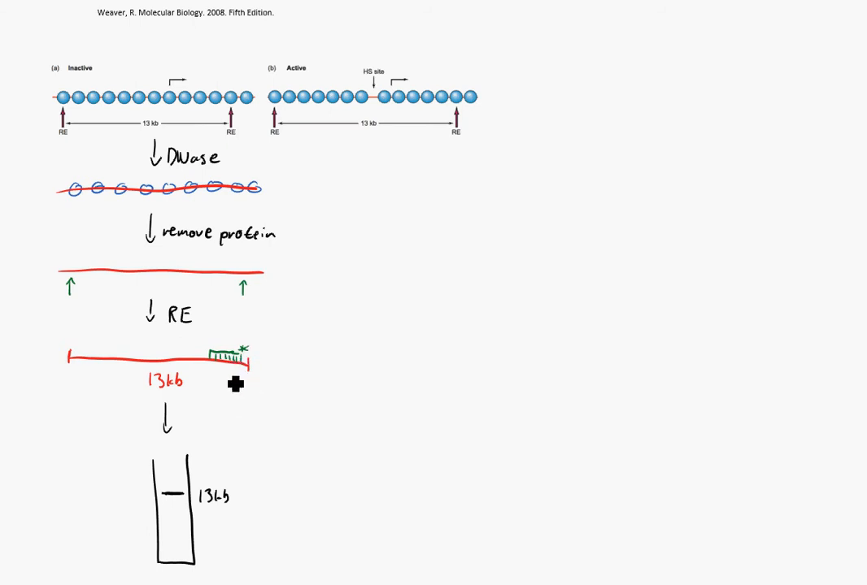
mouse_move(407, 58)
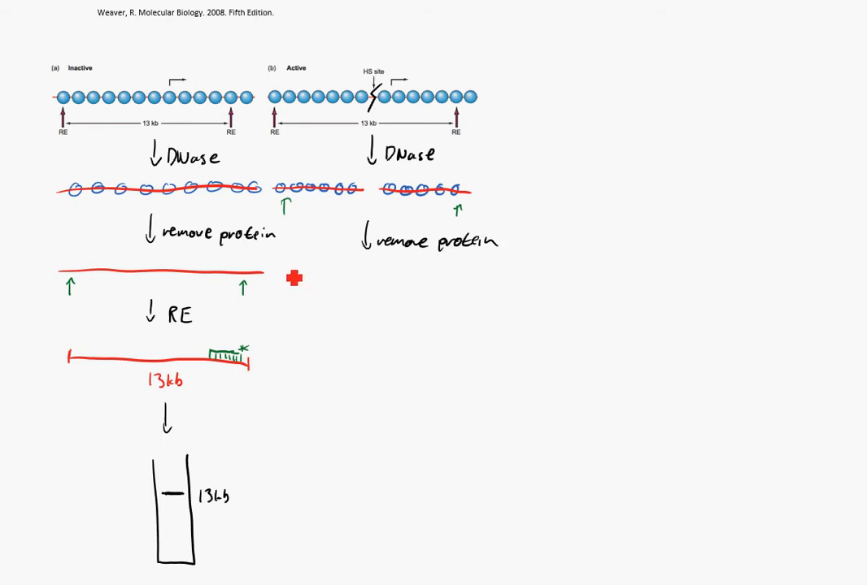
- Draw the two separate red DNA pieces produced by the HS-site cut in the active gene
left_click_drag(279, 273, 475, 273)
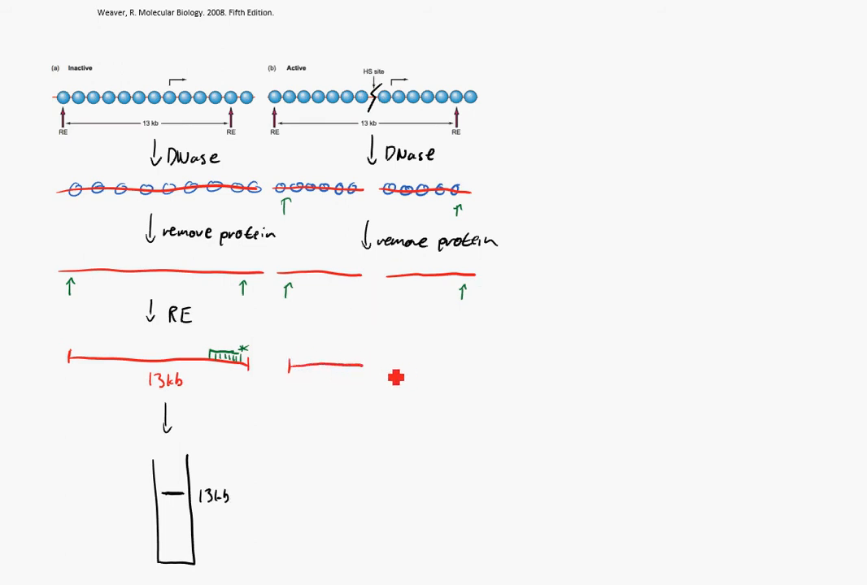
- Draw the right-hand red fragment of the active gene and label it 7kb
left_click_drag(391, 368, 464, 368)
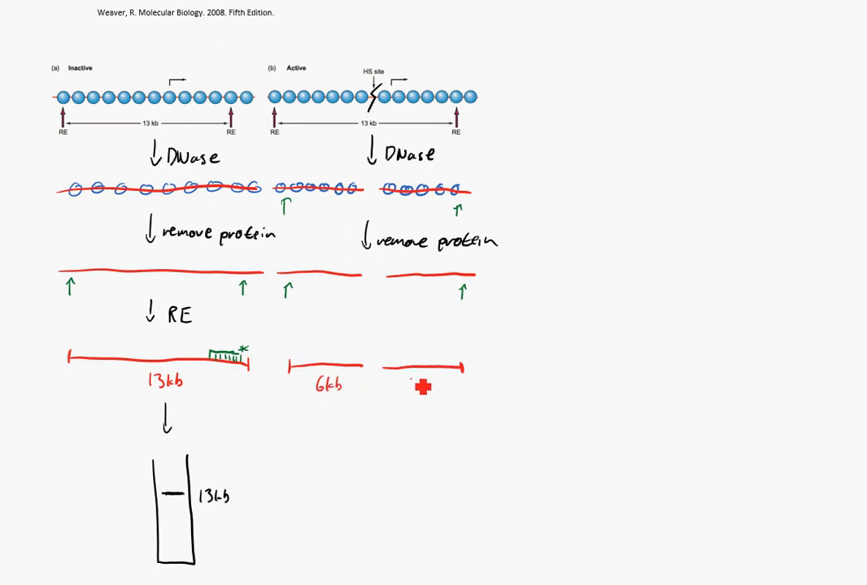
type("7kb")
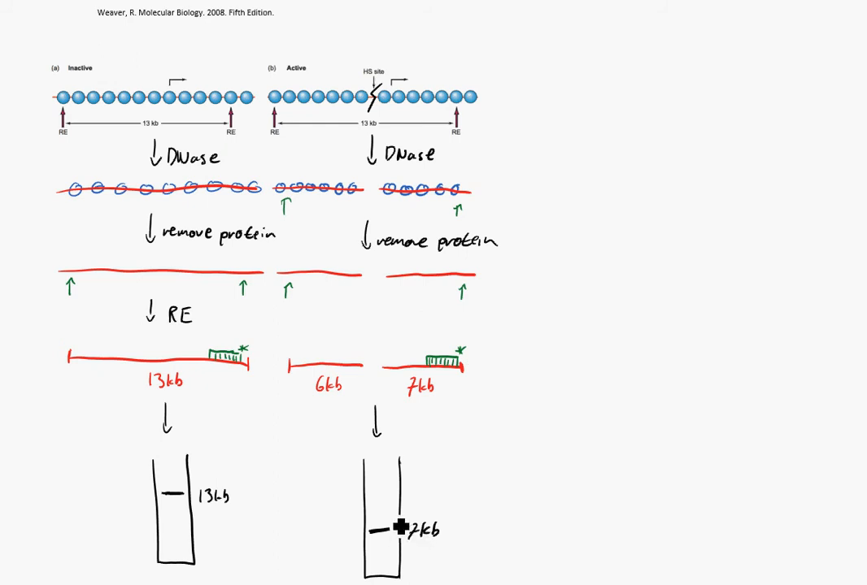
mouse_move(585, 381)
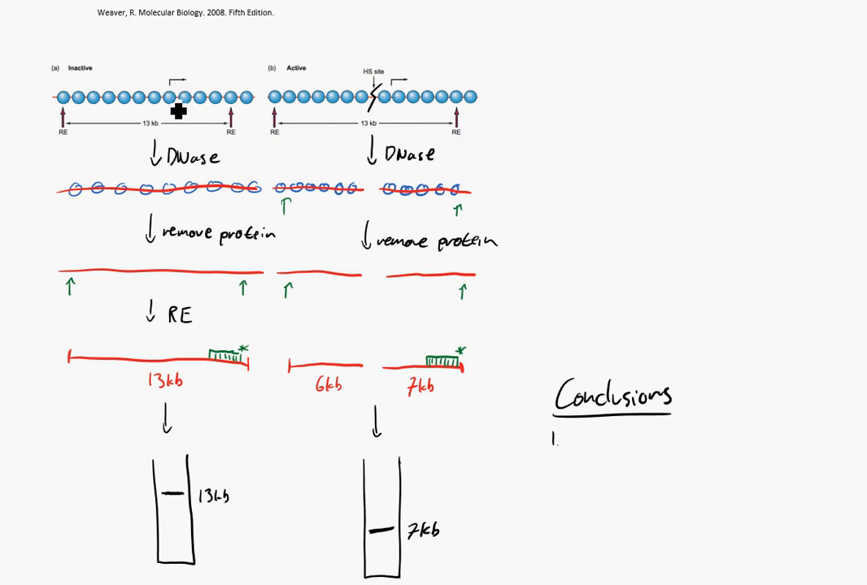
- Write conclusion points 'No HSS' and 'HSS in active'
type("No HSS")
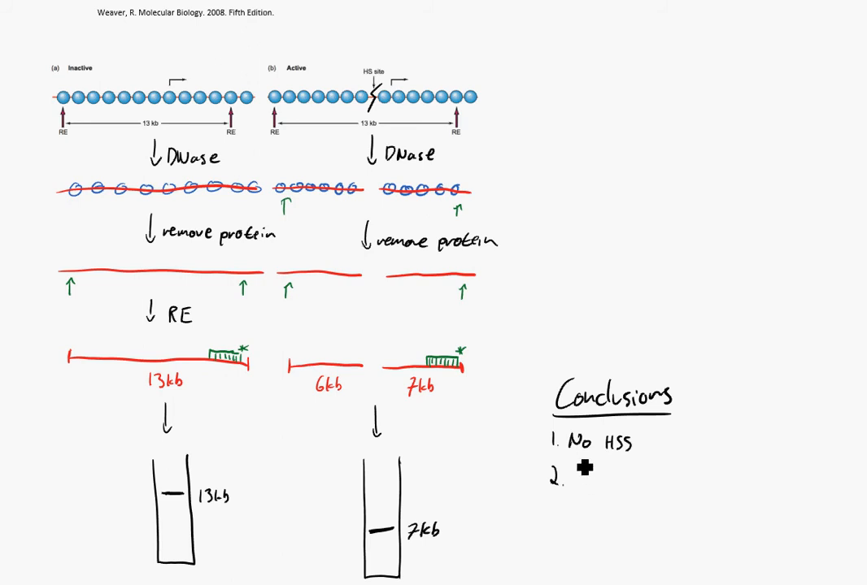
type("HSS in active")
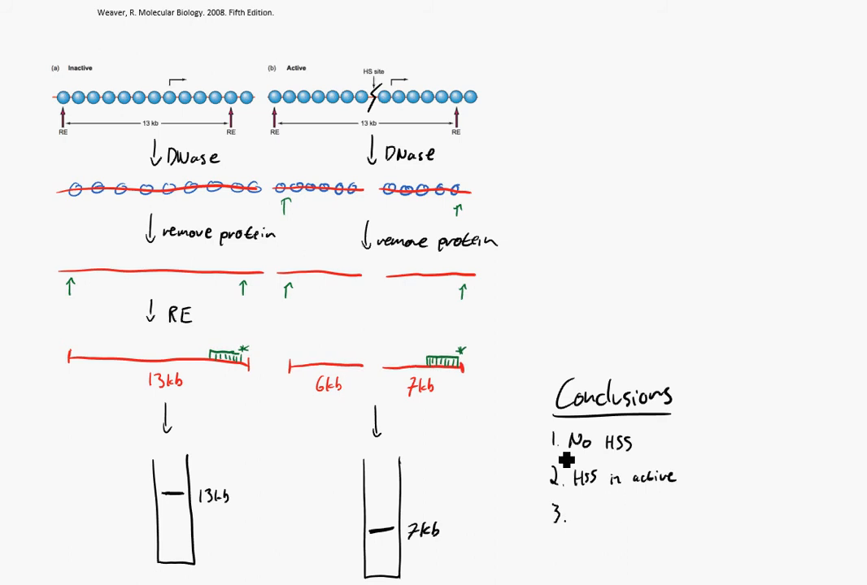
mouse_move(414, 400)
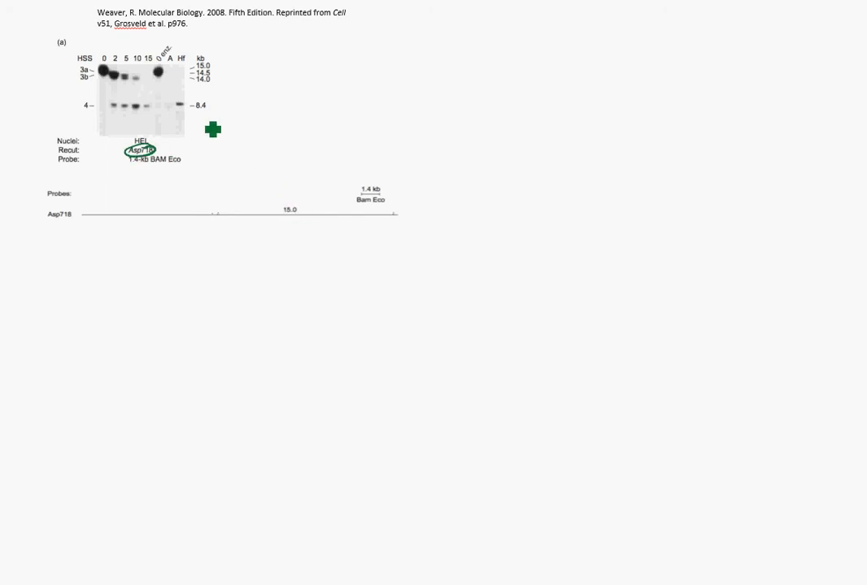
- Circle the 1.4 kb probe, mark the restriction sites in green and draw wavy DNA at the map's left
left_click_drag(211, 128, 361, 201)
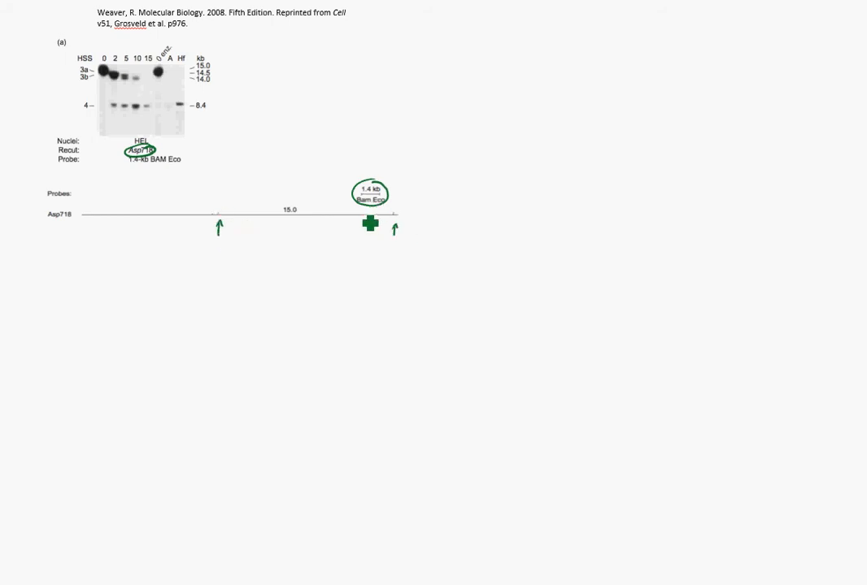
left_click_drag(371, 224, 397, 221)
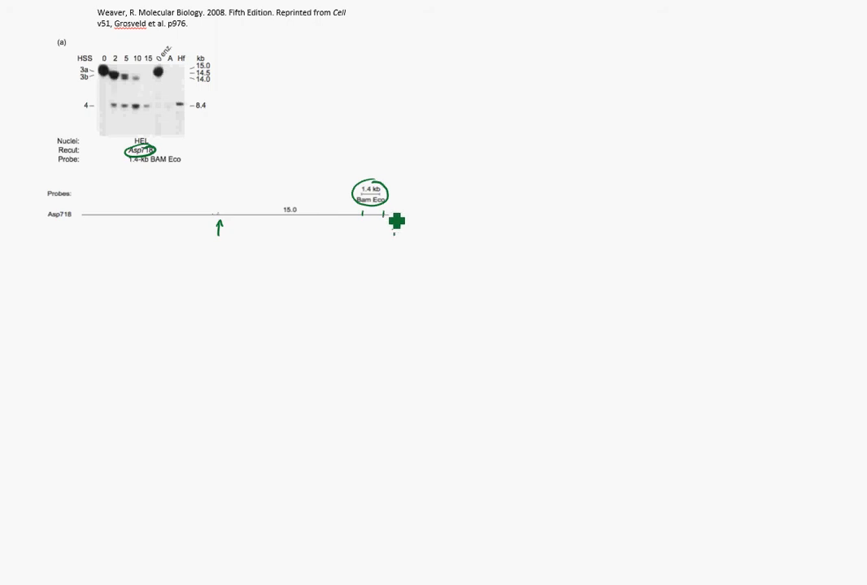
left_click_drag(397, 222, 226, 227)
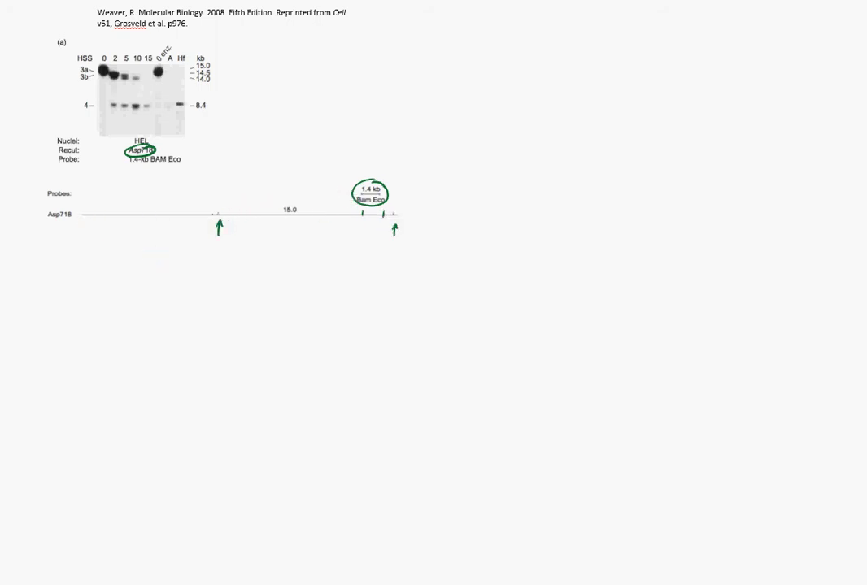
left_click_drag(81, 214, 165, 221)
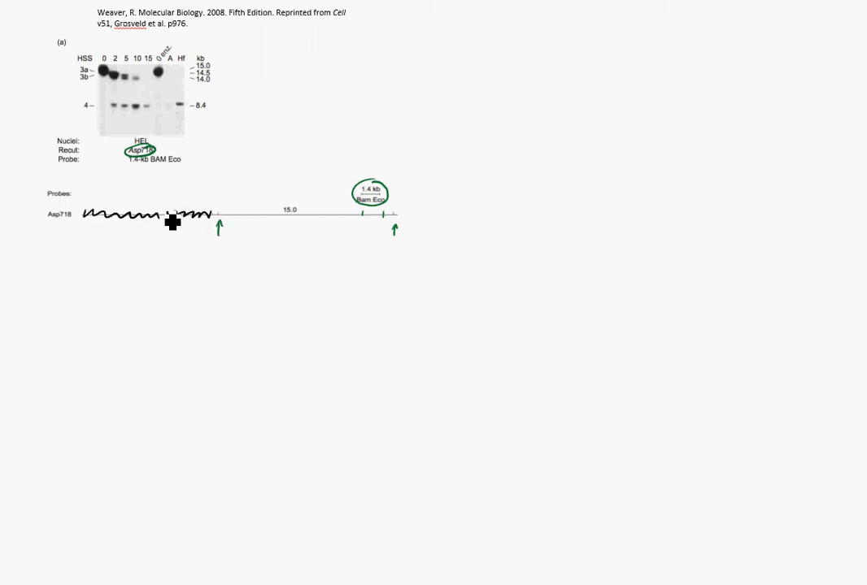
mouse_move(387, 205)
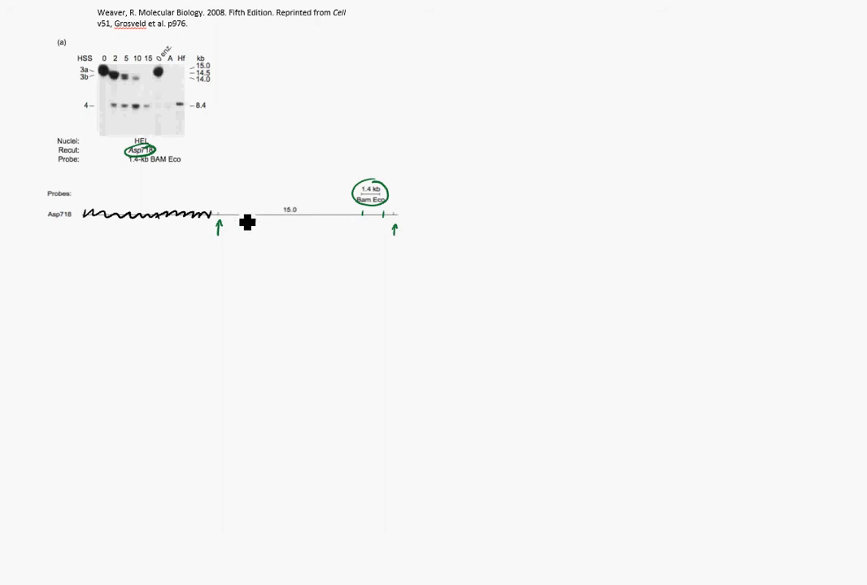
mouse_move(247, 223)
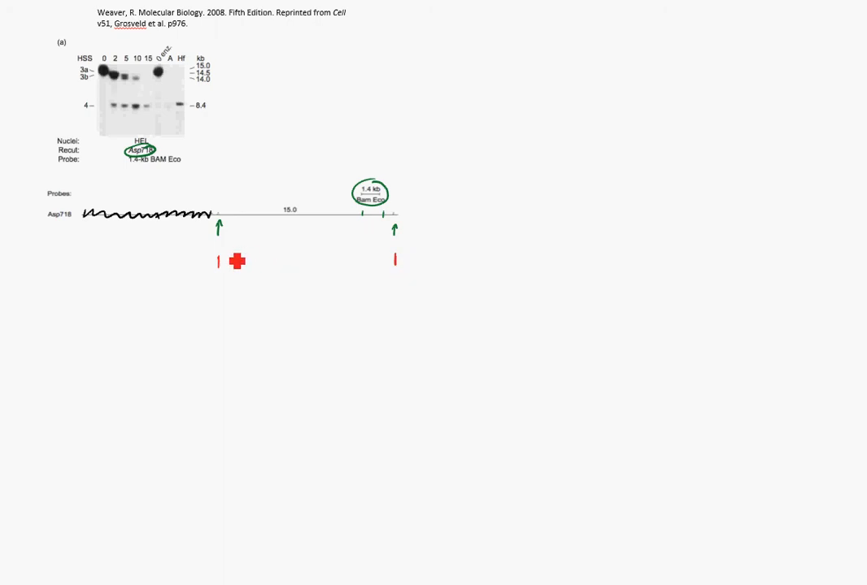
- Draw the first red fragment between the sites with its probe region and label it 15k
left_click_drag(221, 262, 367, 261)
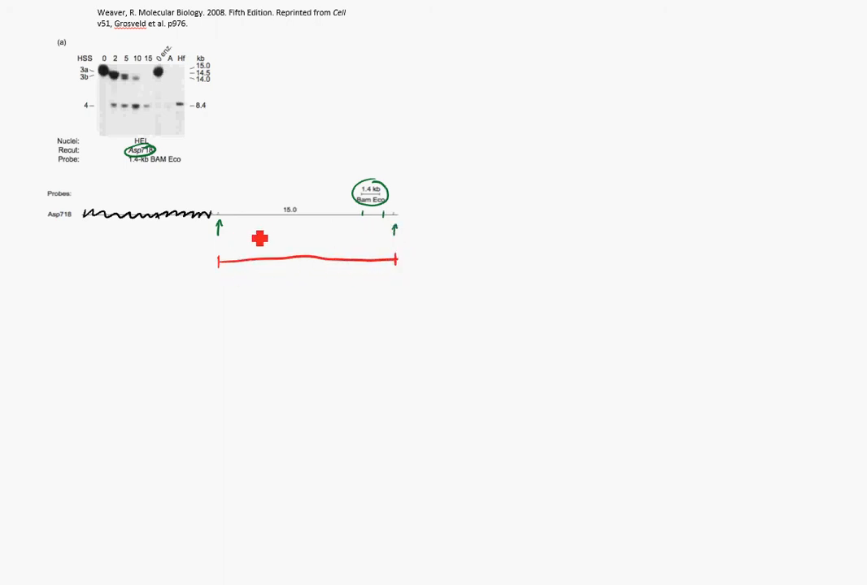
left_click_drag(260, 237, 371, 264)
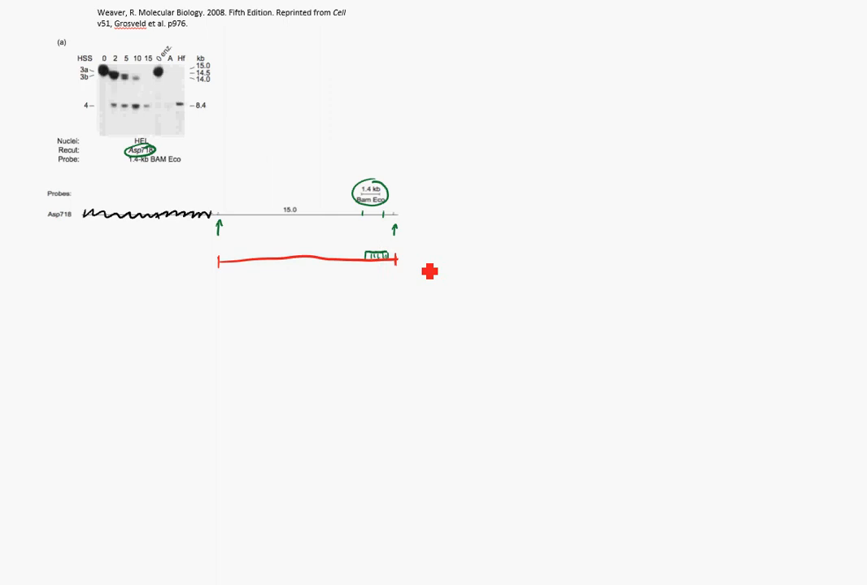
type("15k")
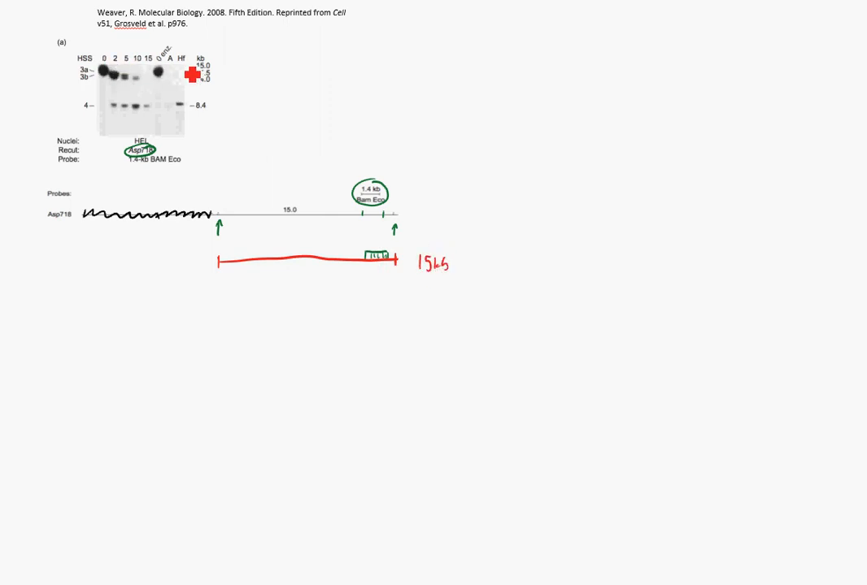
left_click_drag(193, 76, 140, 78)
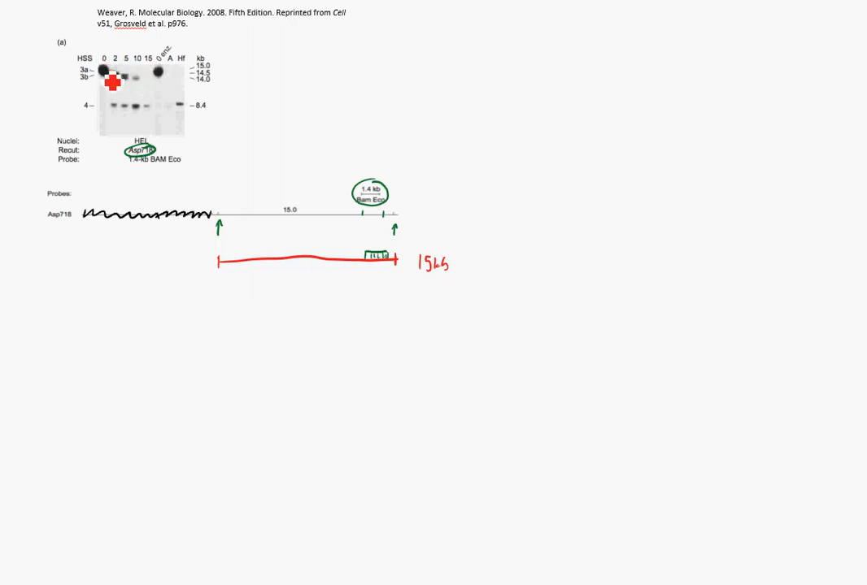
left_click_drag(110, 81, 126, 78)
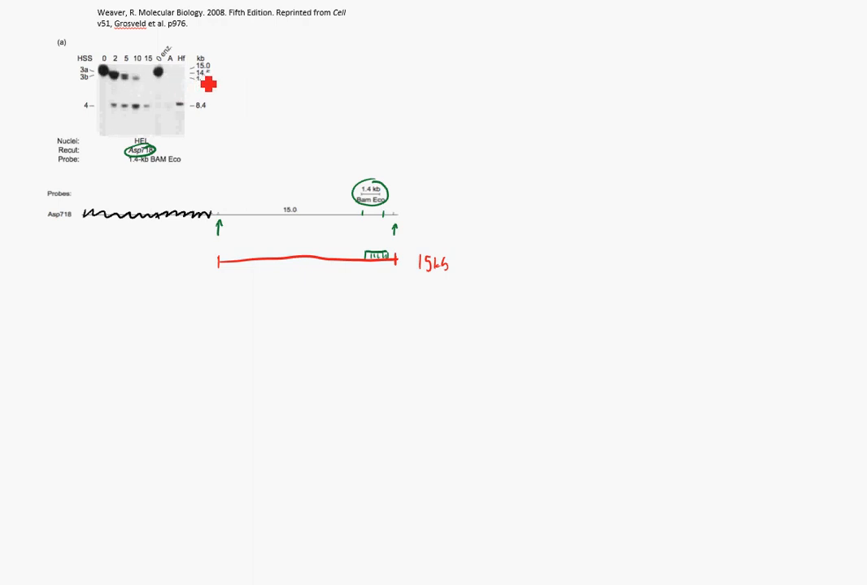
mouse_move(410, 265)
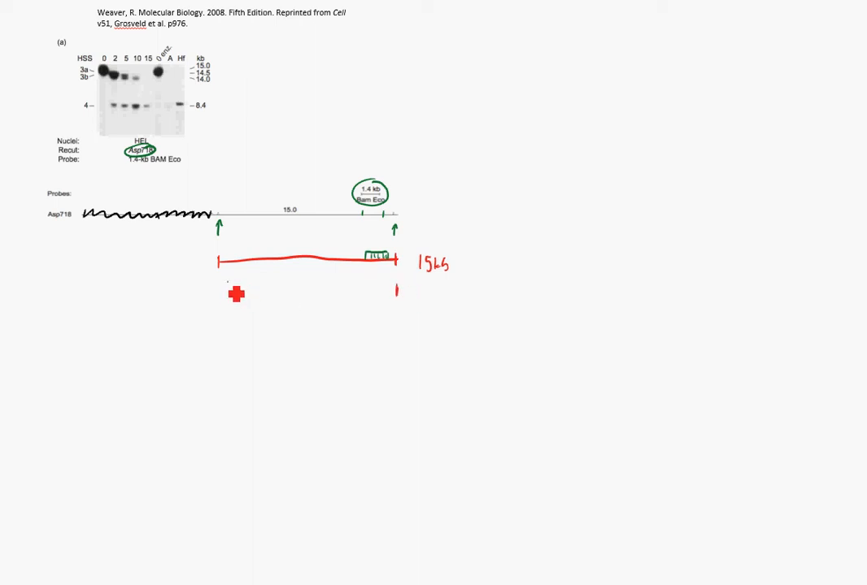
- Draw the second and third red fragments with end marks, add green probe marks and a size label
left_click_drag(226, 286, 382, 292)
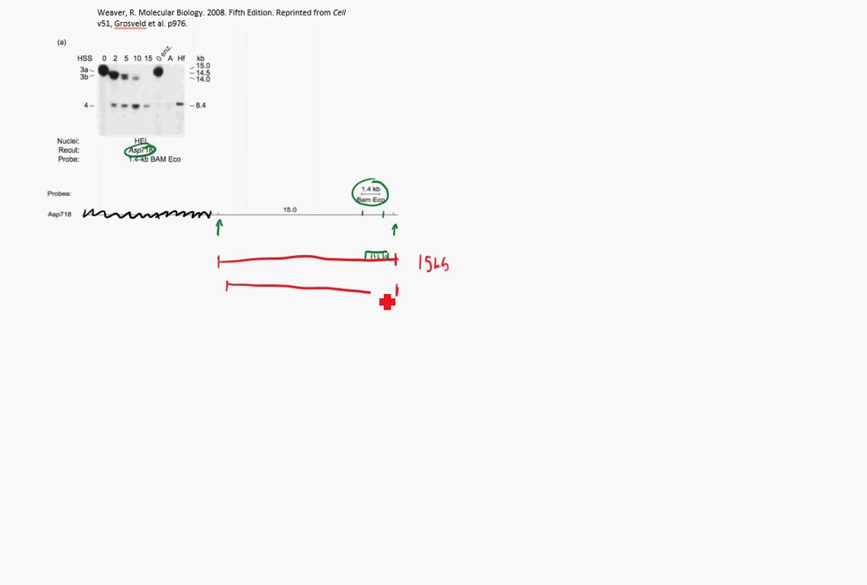
left_click_drag(387, 301, 242, 325)
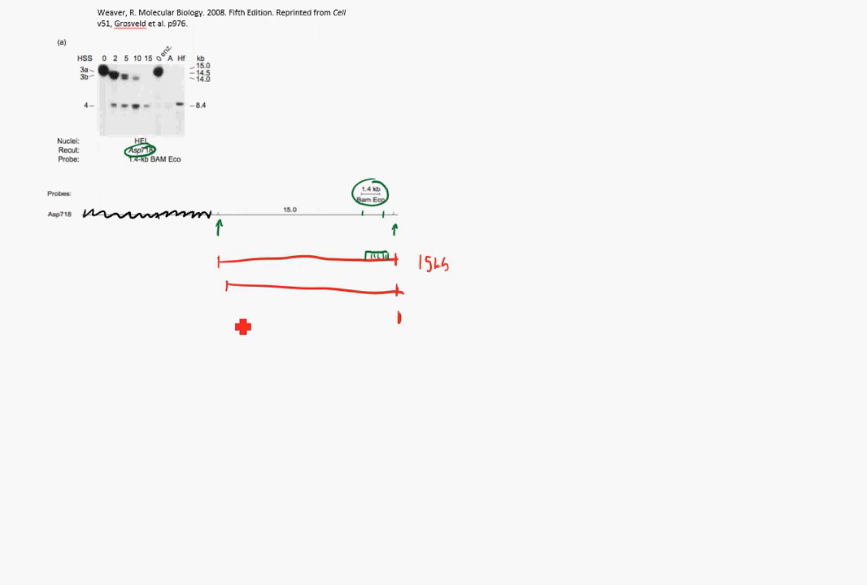
left_click_drag(233, 316, 335, 315)
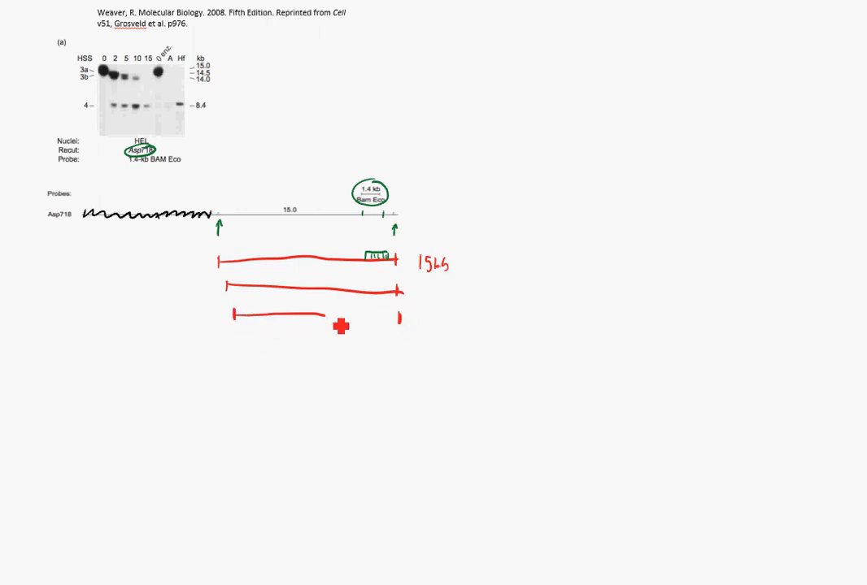
left_click_drag(333, 317, 399, 317)
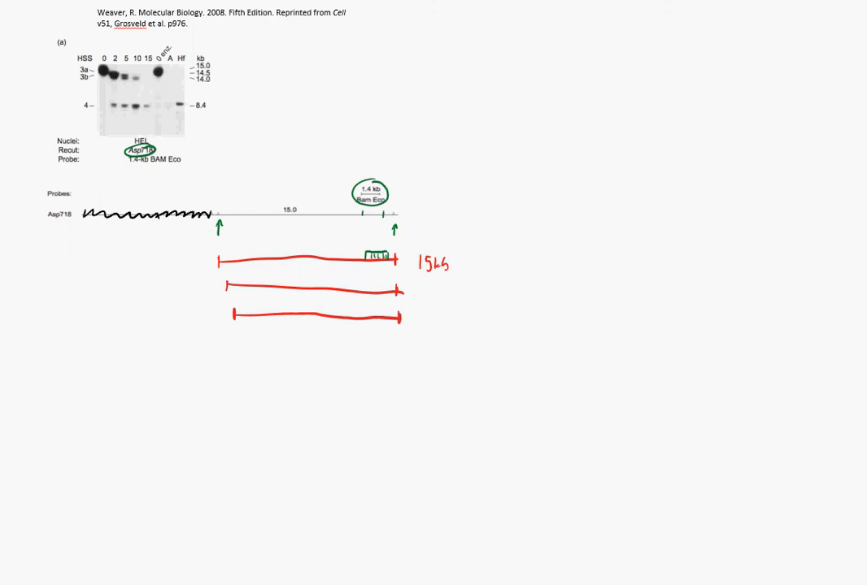
left_click(381, 293)
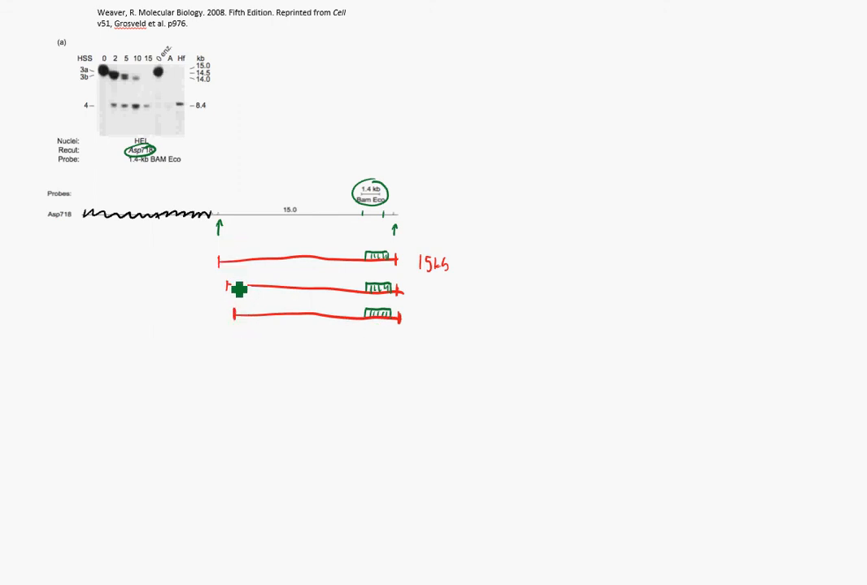
left_click_drag(239, 290, 407, 331)
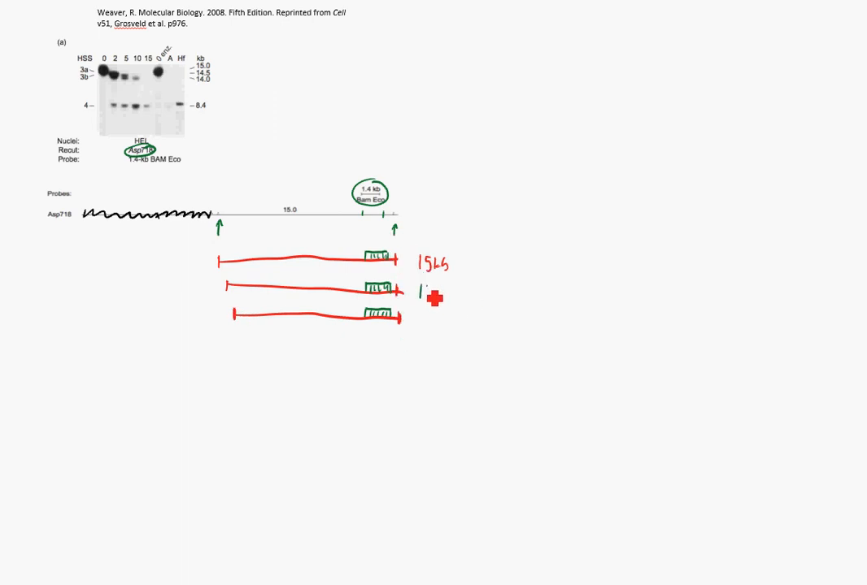
type("4")
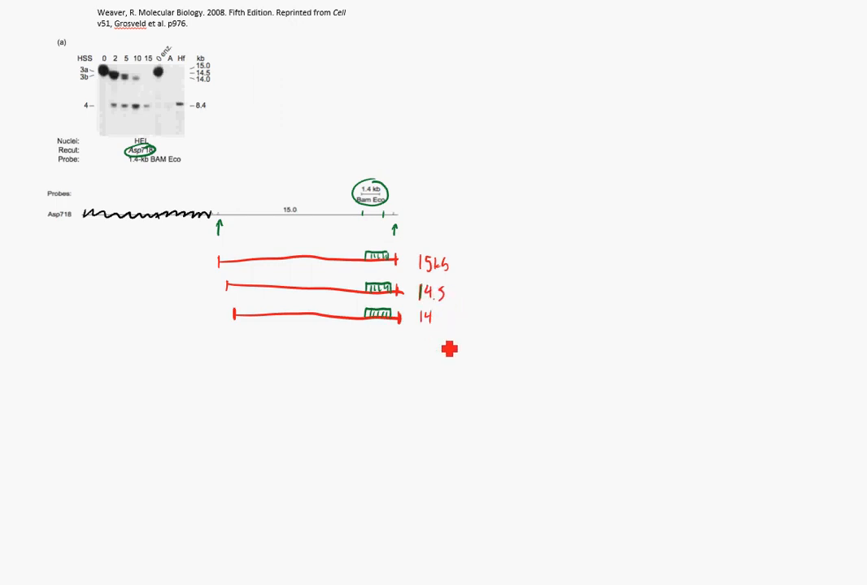
mouse_move(465, 392)
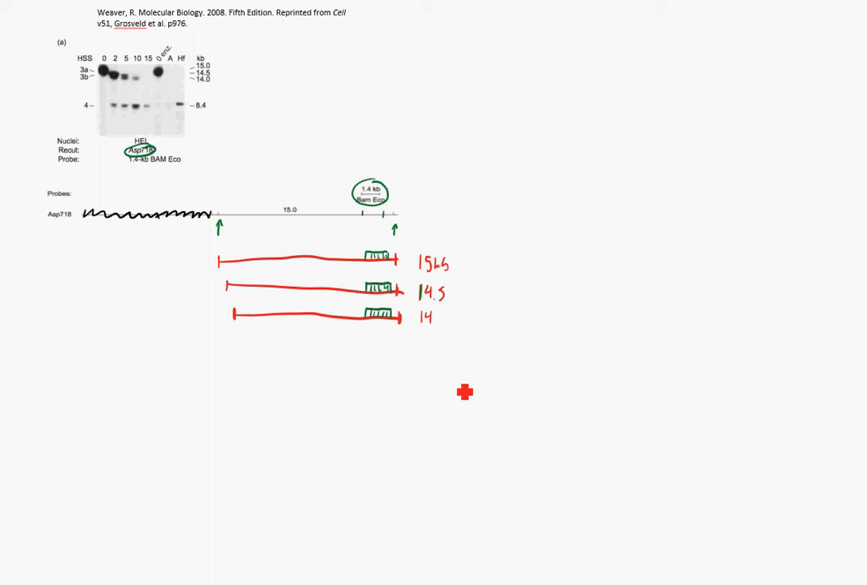
mouse_move(409, 348)
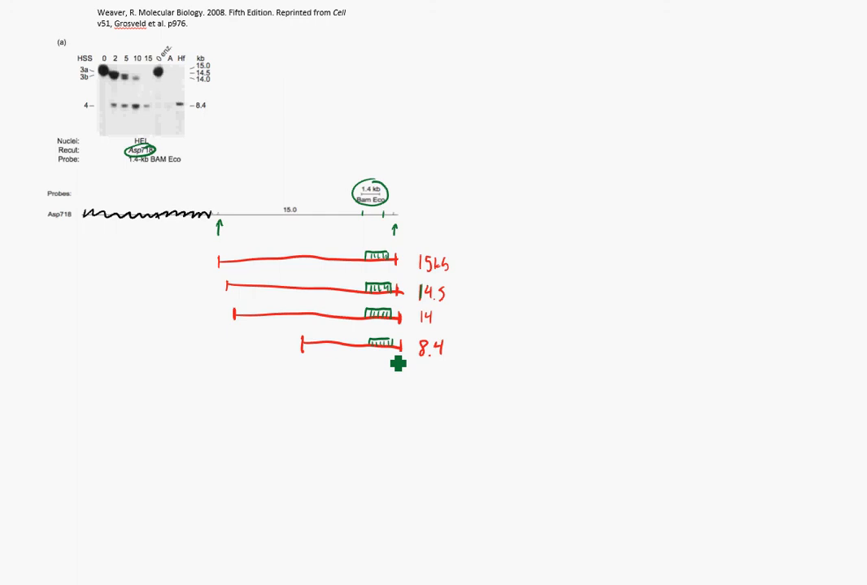
mouse_move(117, 98)
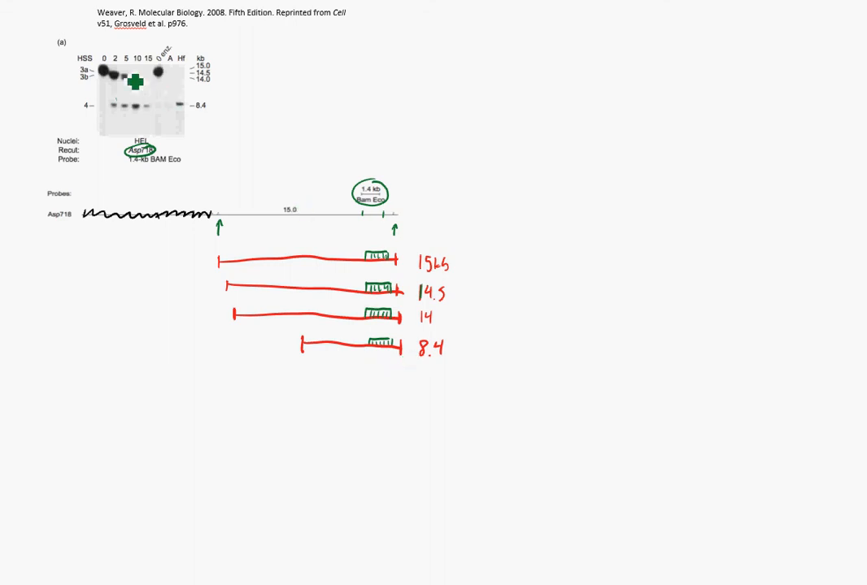
mouse_move(513, 352)
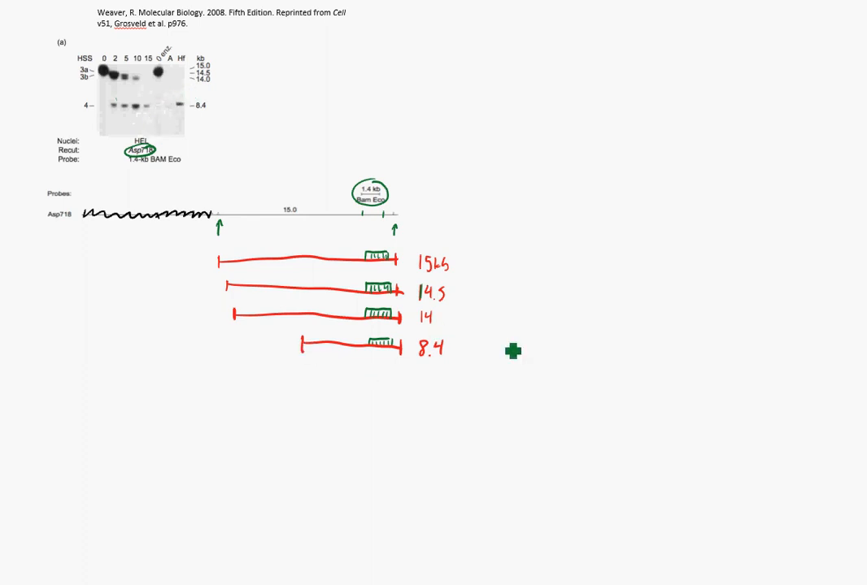
mouse_move(525, 348)
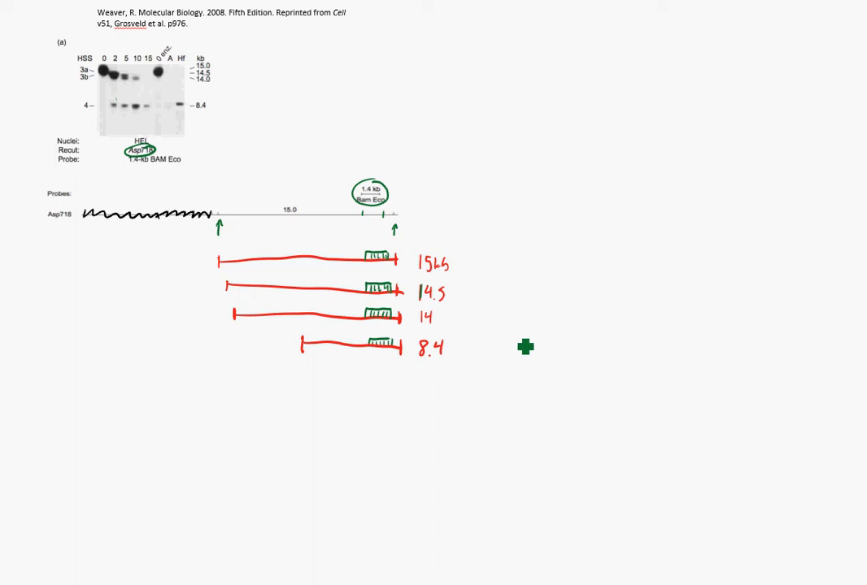
mouse_move(393, 304)
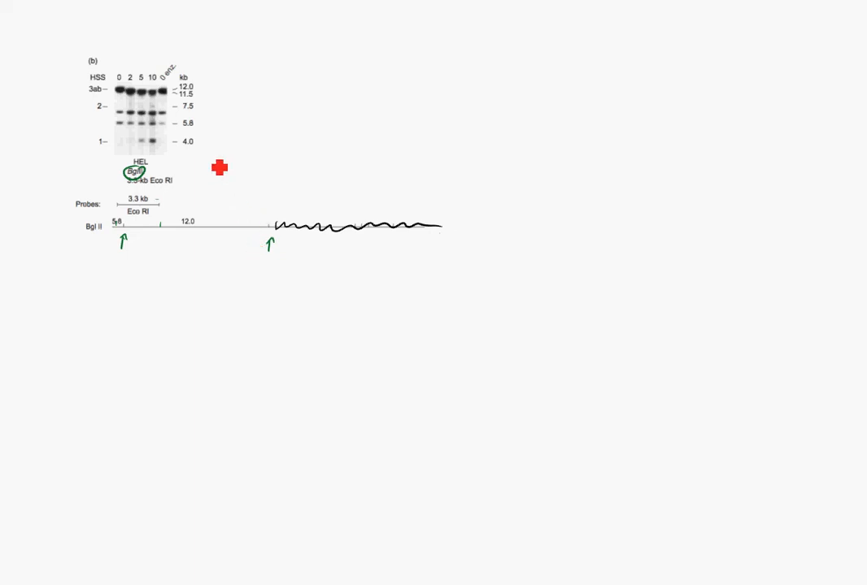
- Mark the Bgl II cut sites below the map arrows and draw the red 12 kb fragment between them
left_click_drag(218, 167, 199, 97)
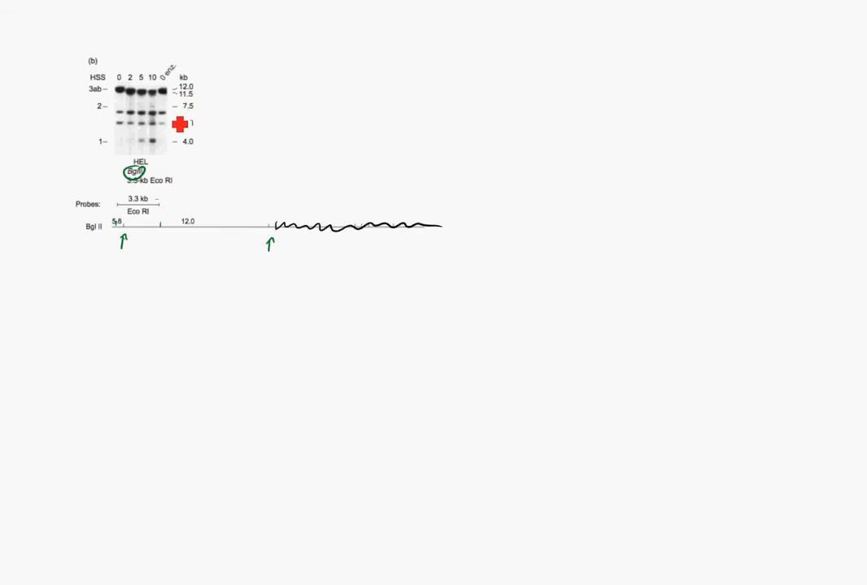
left_click_drag(180, 122, 199, 99)
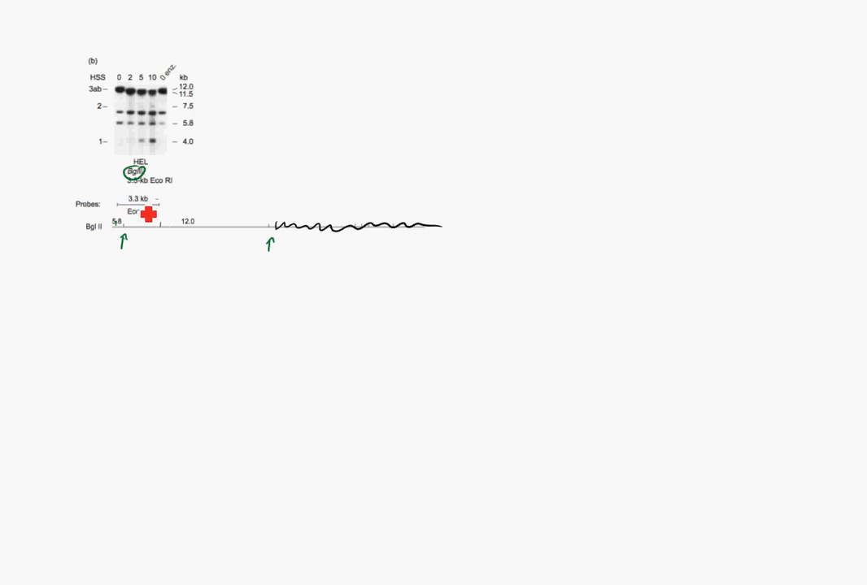
left_click_drag(146, 213, 133, 270)
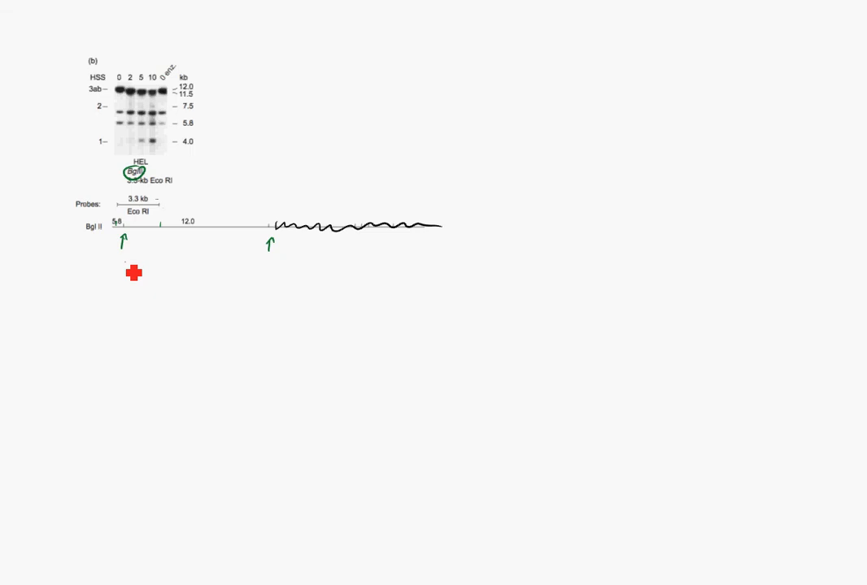
left_click_drag(134, 273, 268, 279)
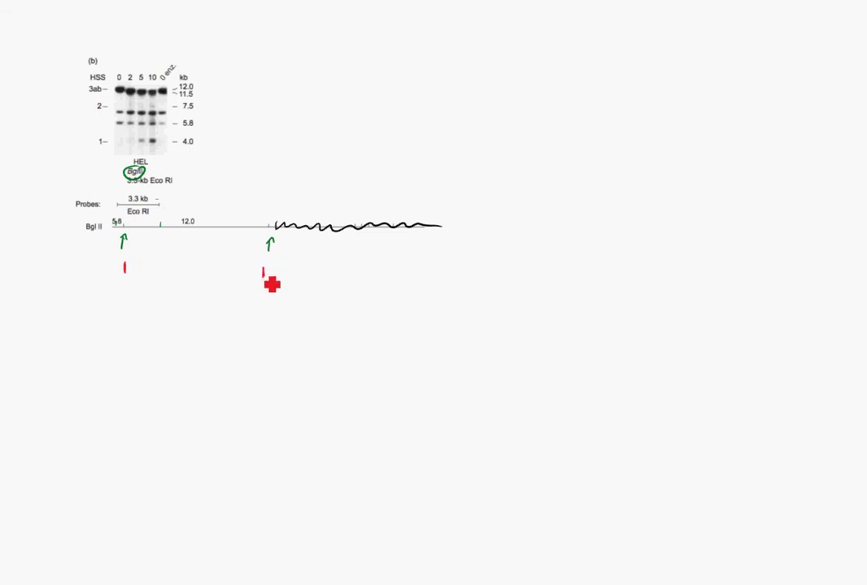
left_click_drag(269, 285, 134, 274)
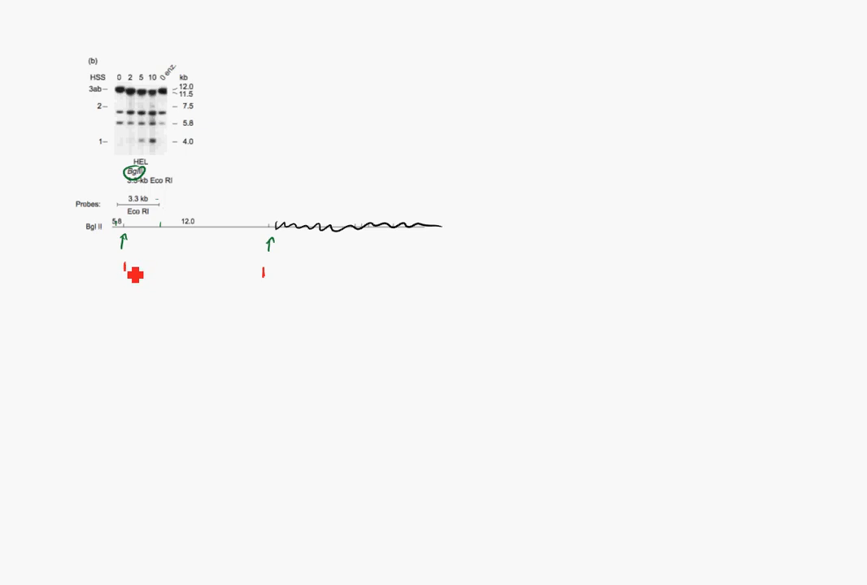
left_click_drag(122, 268, 176, 273)
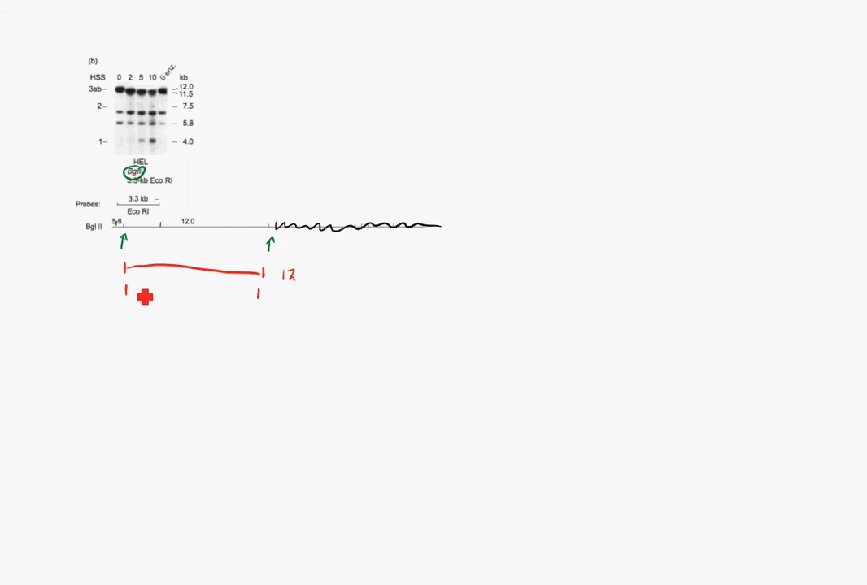
- Draw the second red fragment labelled 11.5 and hatch its green probe region
left_click_drag(127, 290, 261, 289)
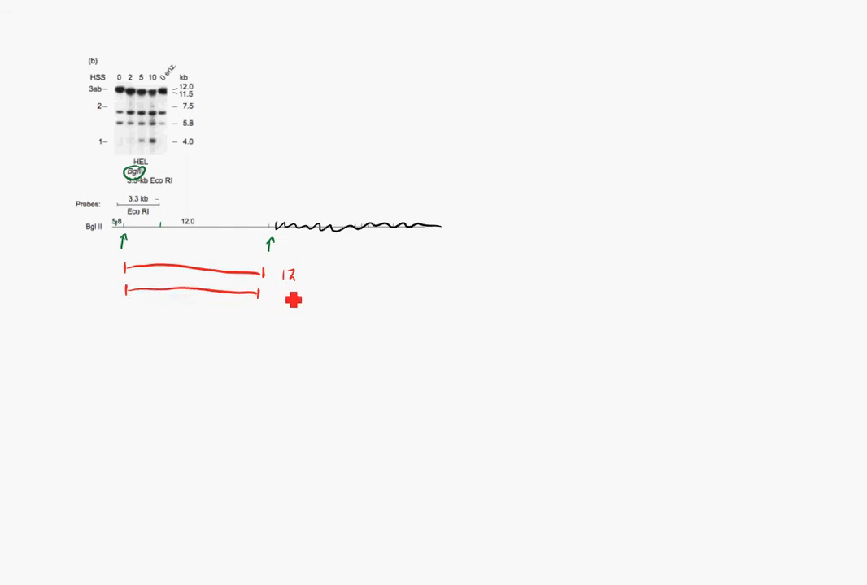
type("11.5")
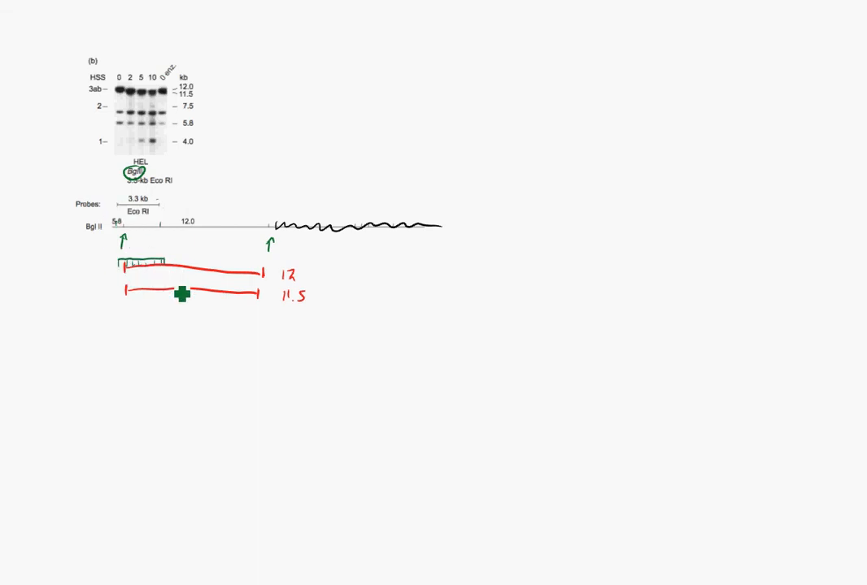
left_click_drag(122, 283, 166, 281)
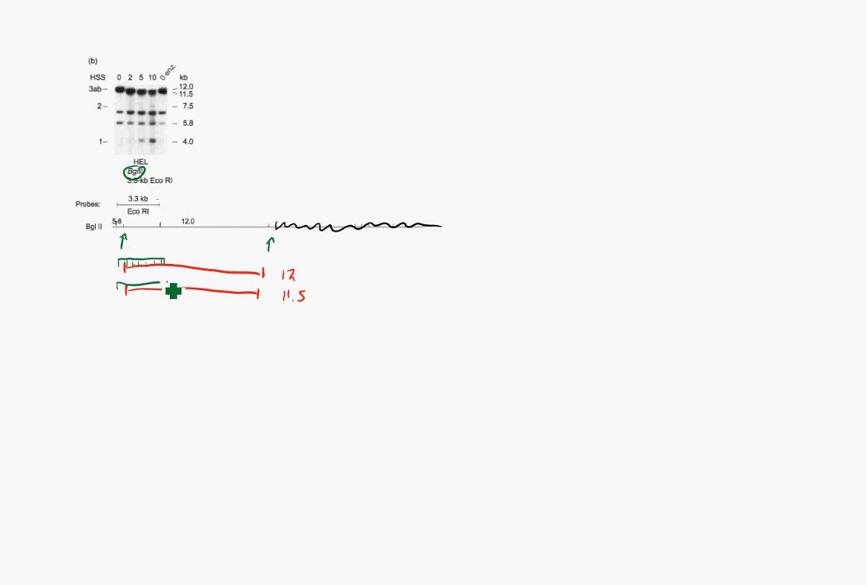
left_click_drag(172, 291, 132, 322)
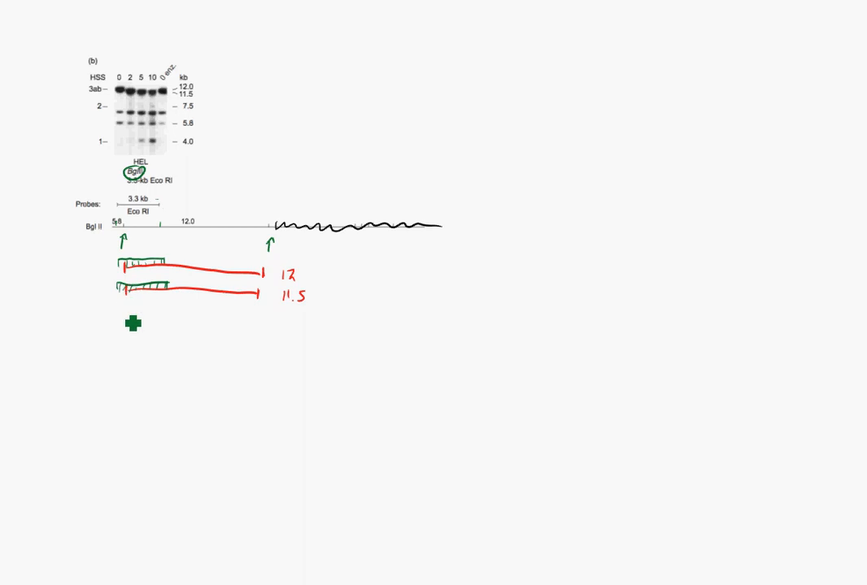
left_click_drag(134, 322, 199, 111)
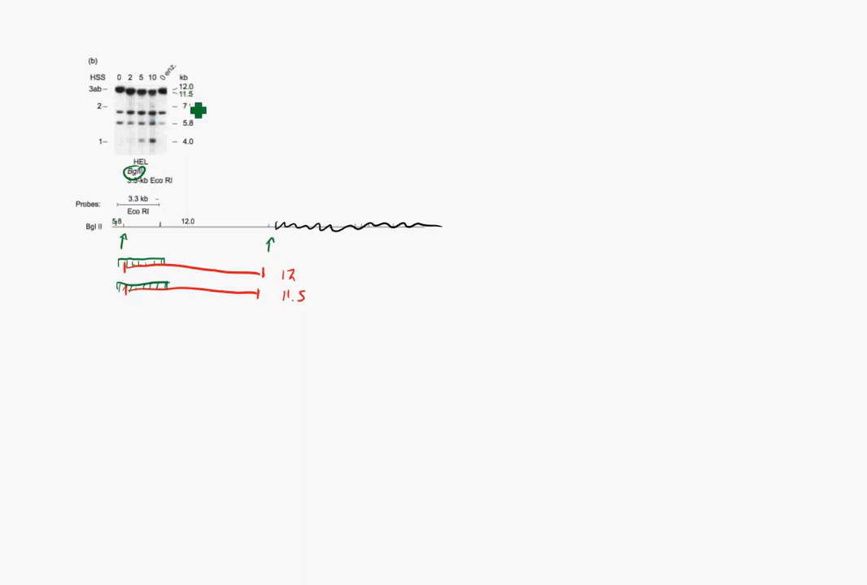